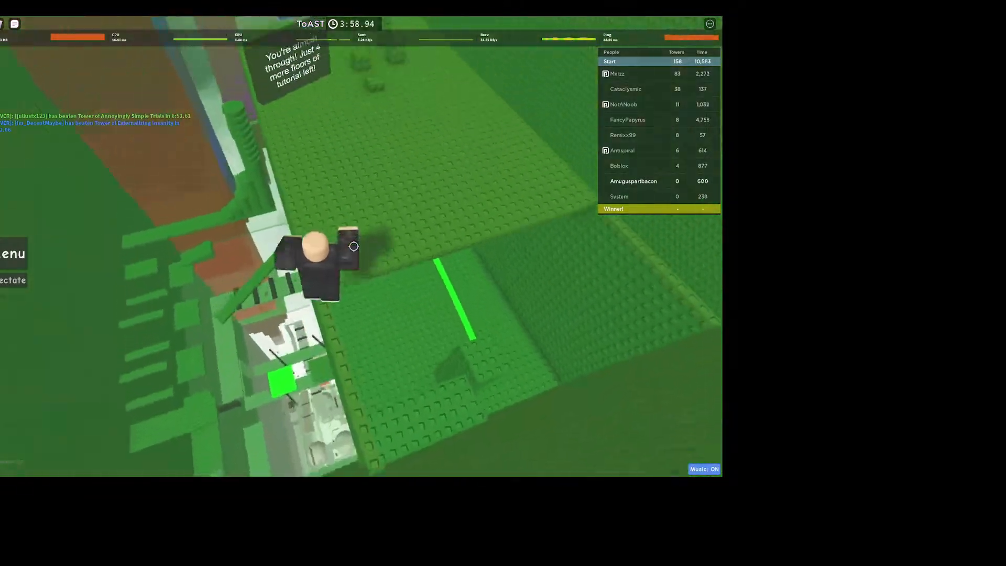
mouse_move(324, 257)
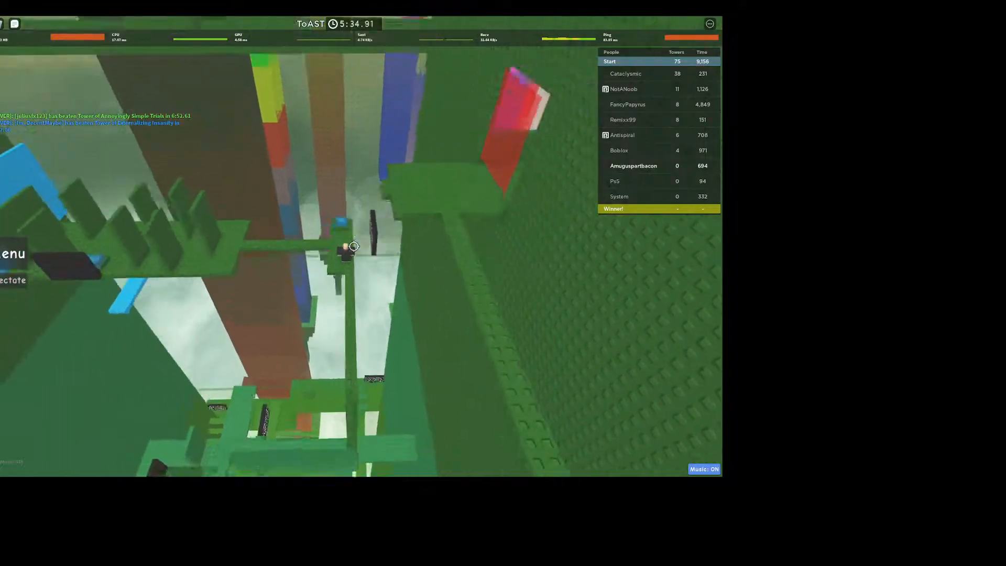
mouse_move(249, 323)
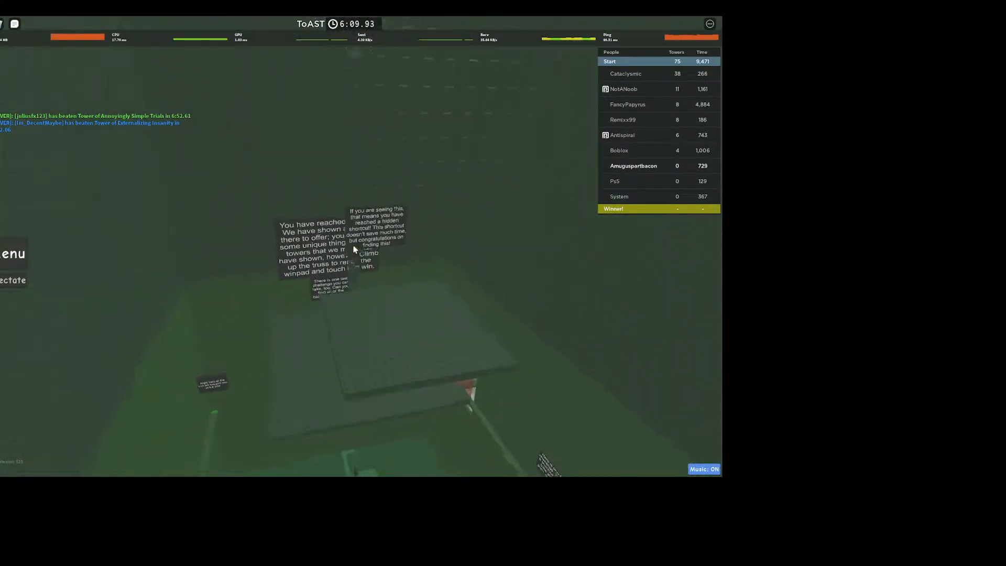
mouse_move(356, 250)
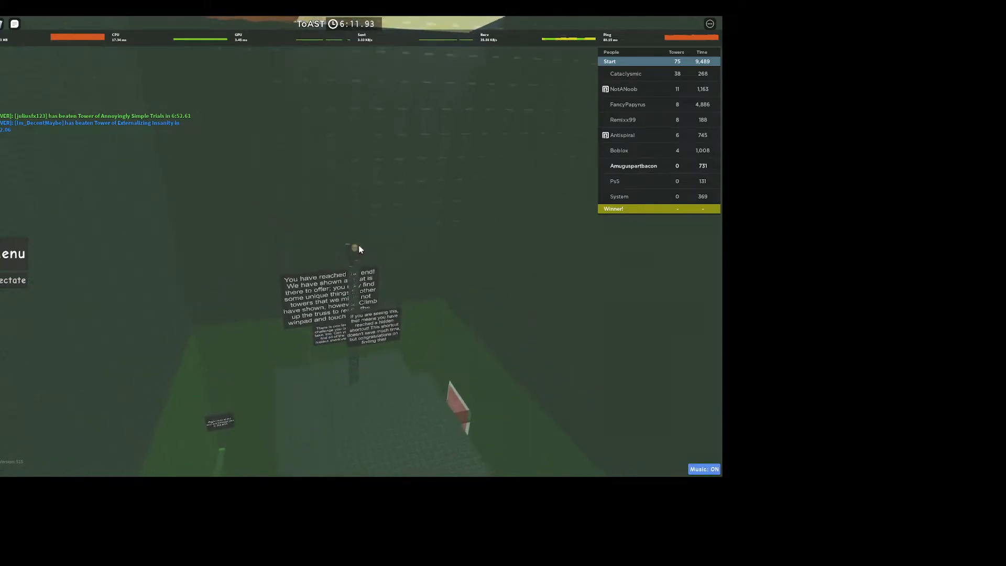